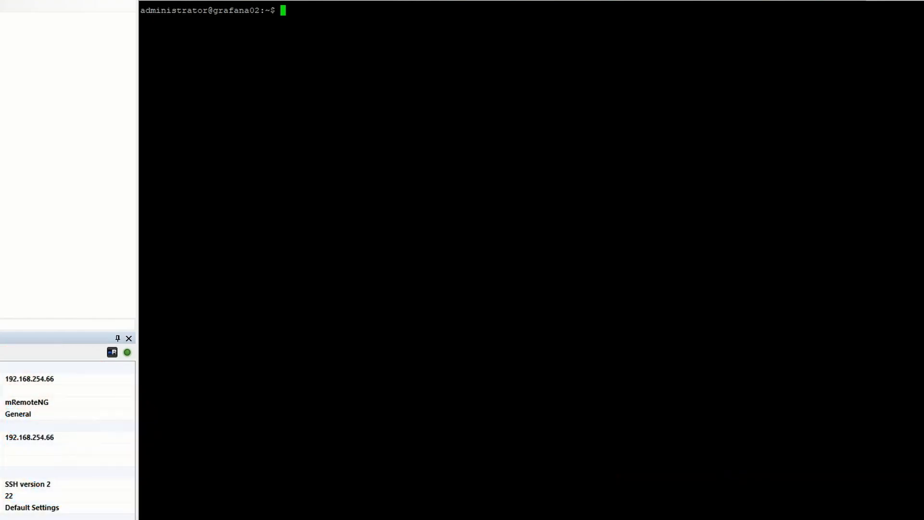
Step: Run sudo grafana-cli plugins install grafana-azure-monitor-datasource and submit the sudo password
type("sudo")
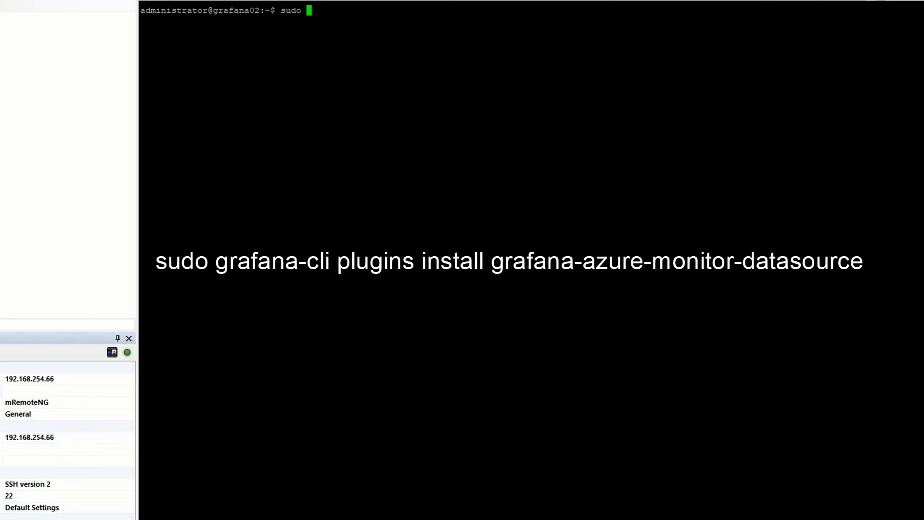
type("grafana-cli")
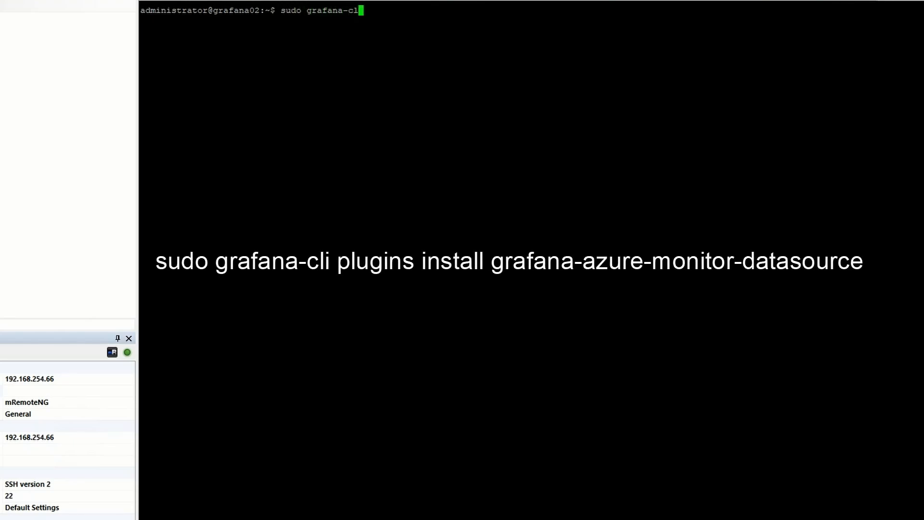
type("plugins insta")
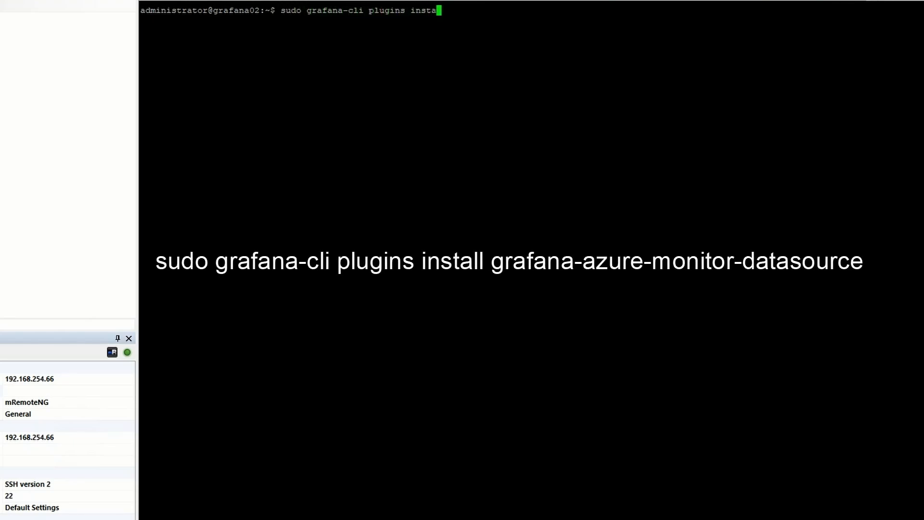
type("ll grafana-")
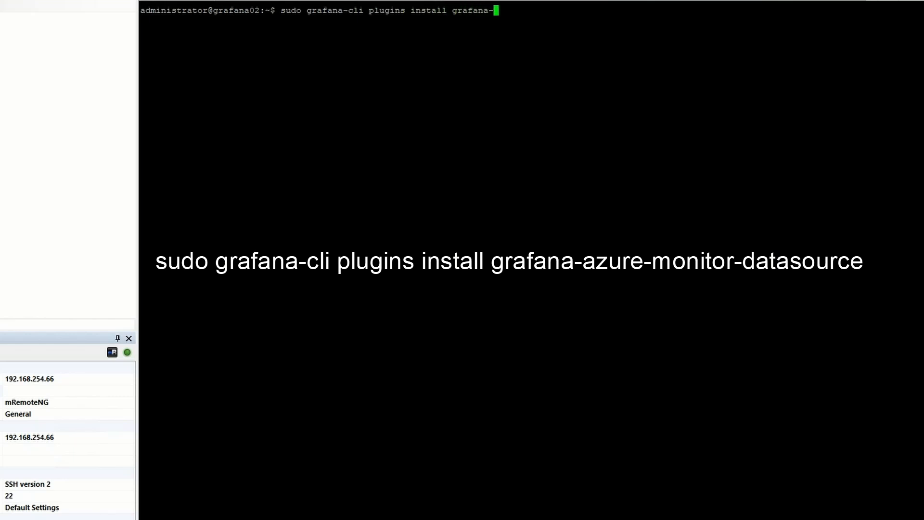
type("azure-monitor")
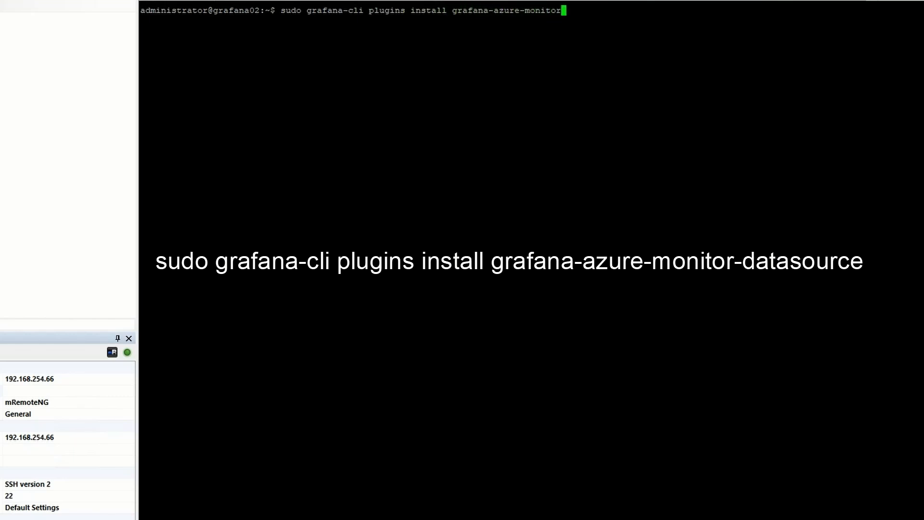
type("-d")
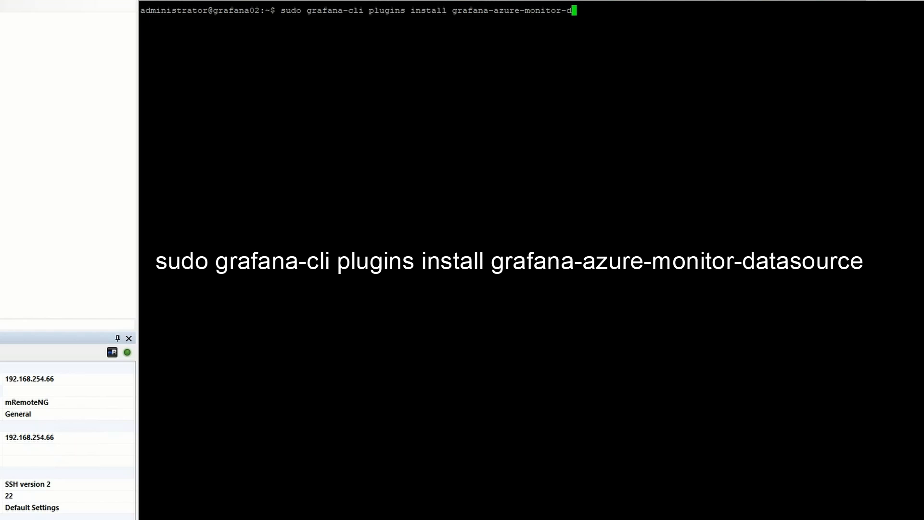
type("atasource")
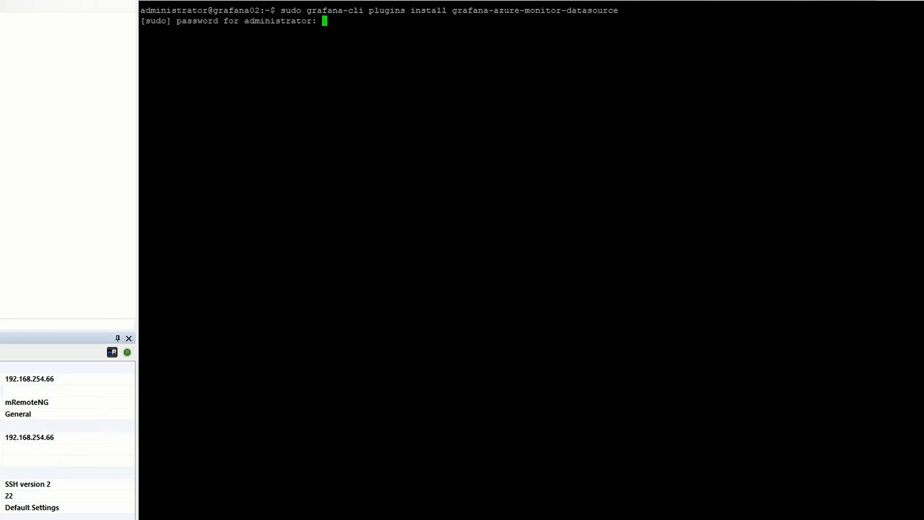
key("Enter")
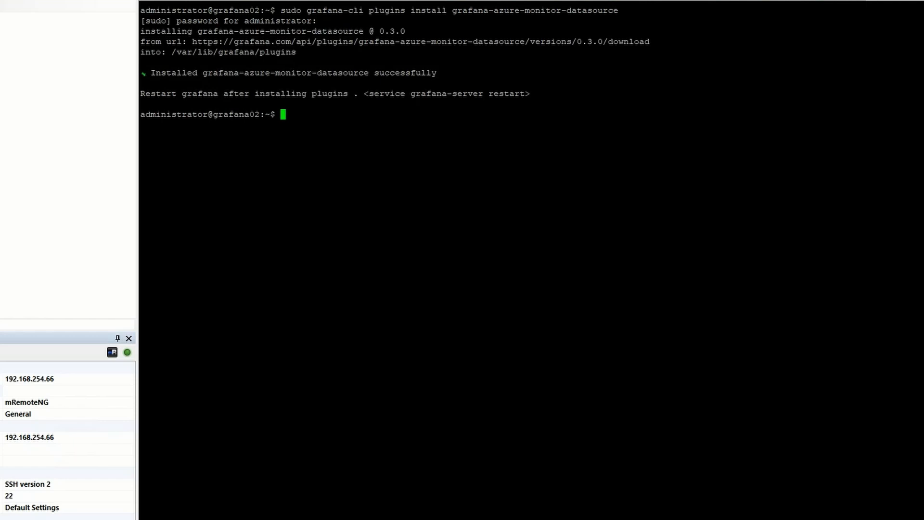
Step: Run sudo service grafana-server restart so the Azure Monitor plugin loads
type("sudo")
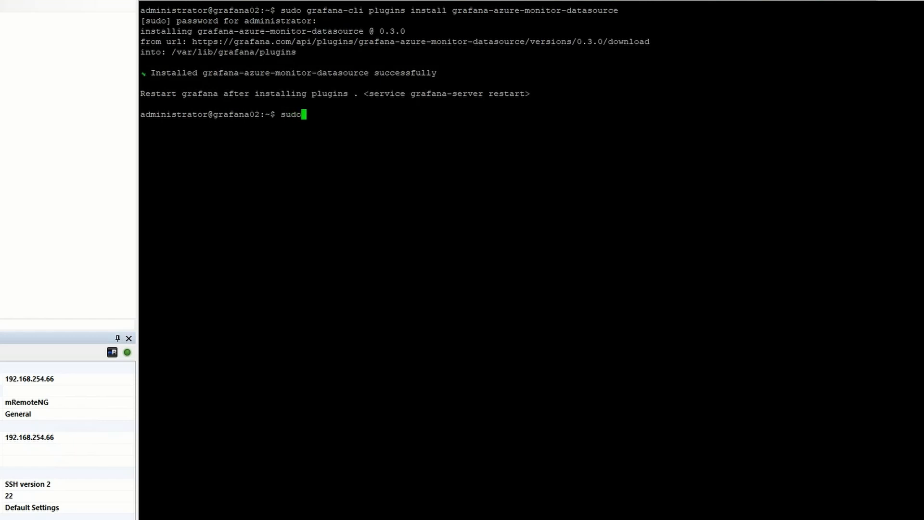
type("service")
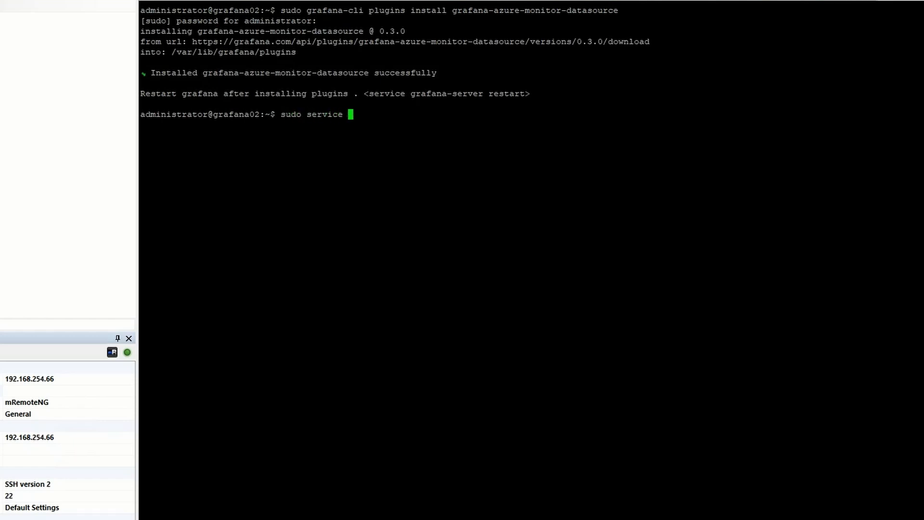
type("grafana")
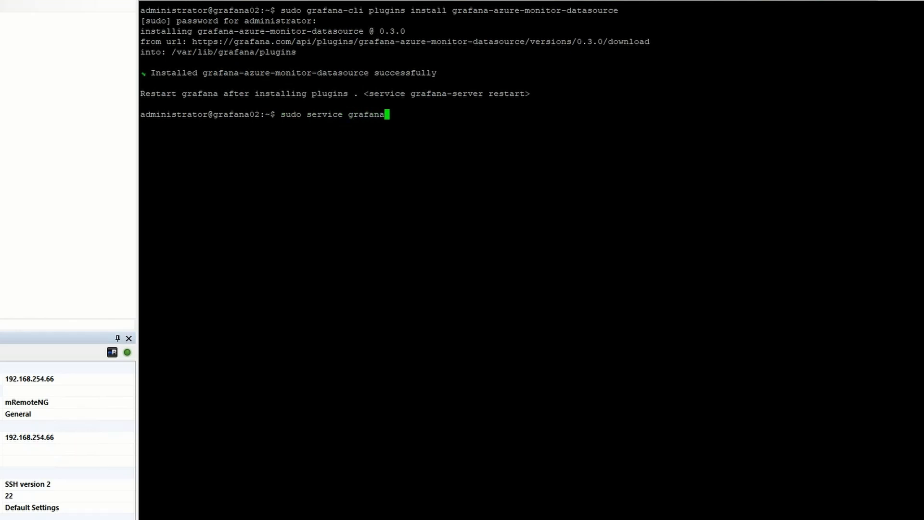
type("-server st")
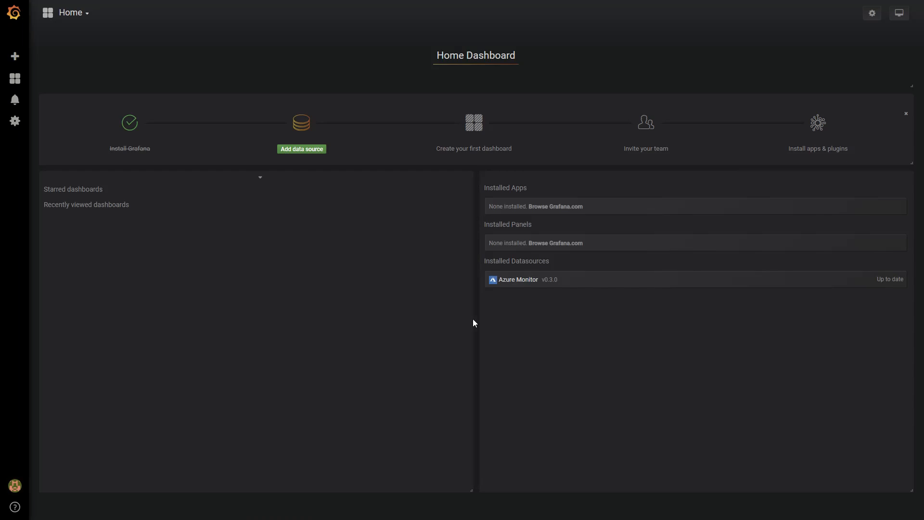
mouse_move(505, 302)
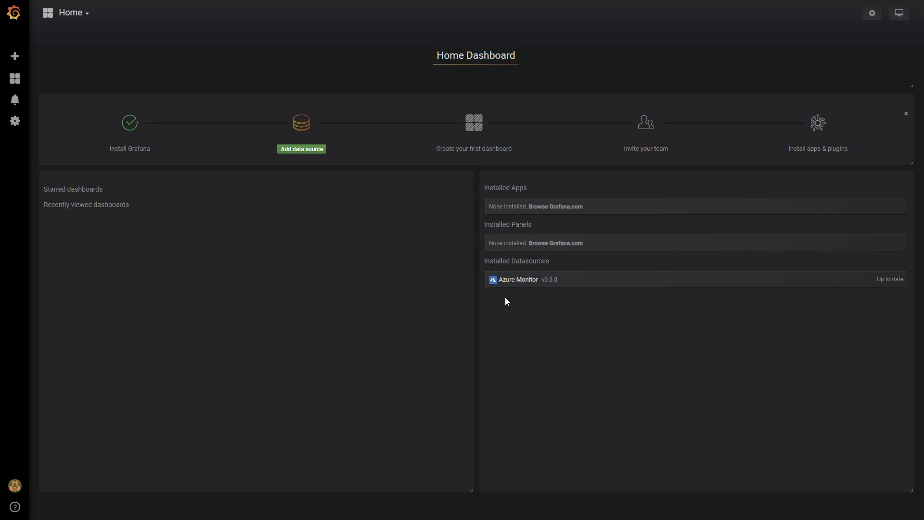
mouse_move(304, 137)
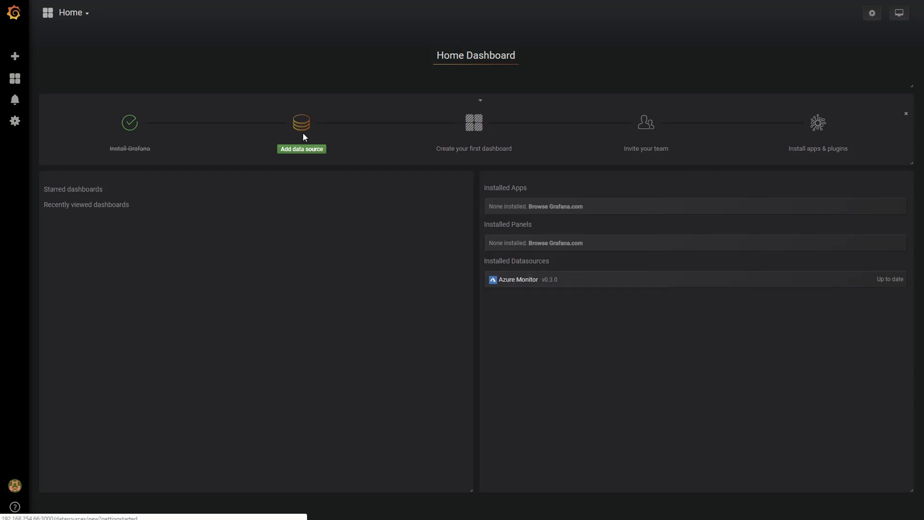
Step: Add a new data source and choose Azure Monitor as its type
left_click(302, 133)
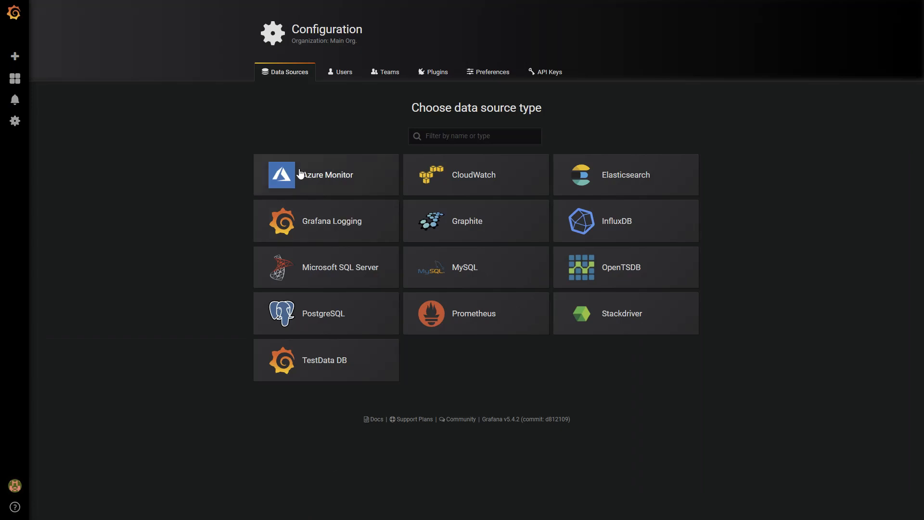
mouse_move(404, 313)
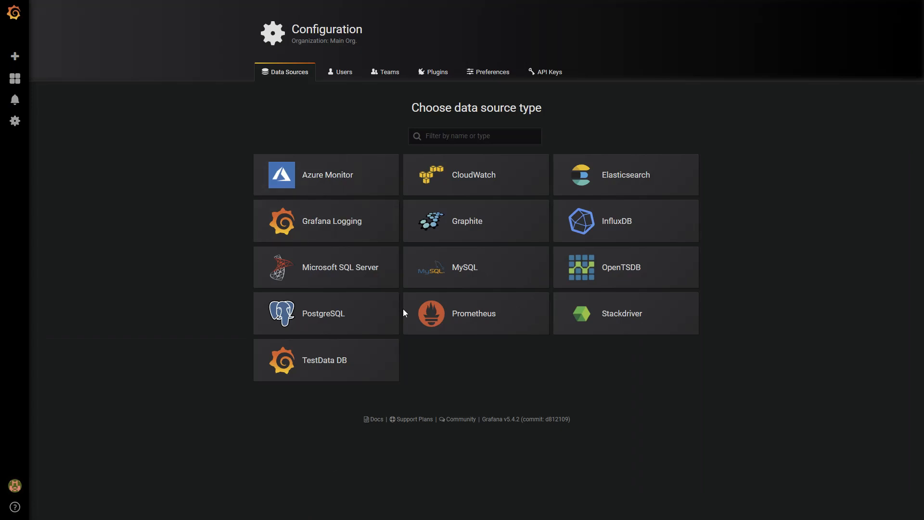
left_click(326, 174)
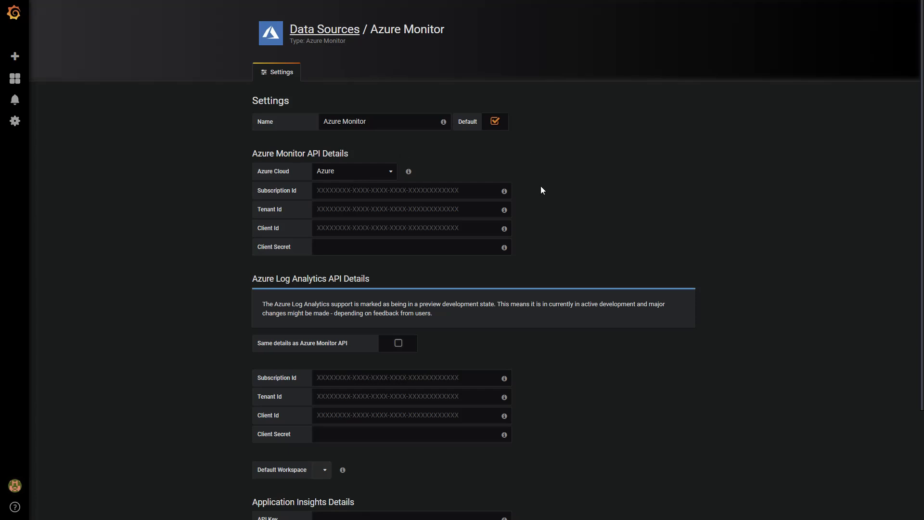
mouse_move(219, 277)
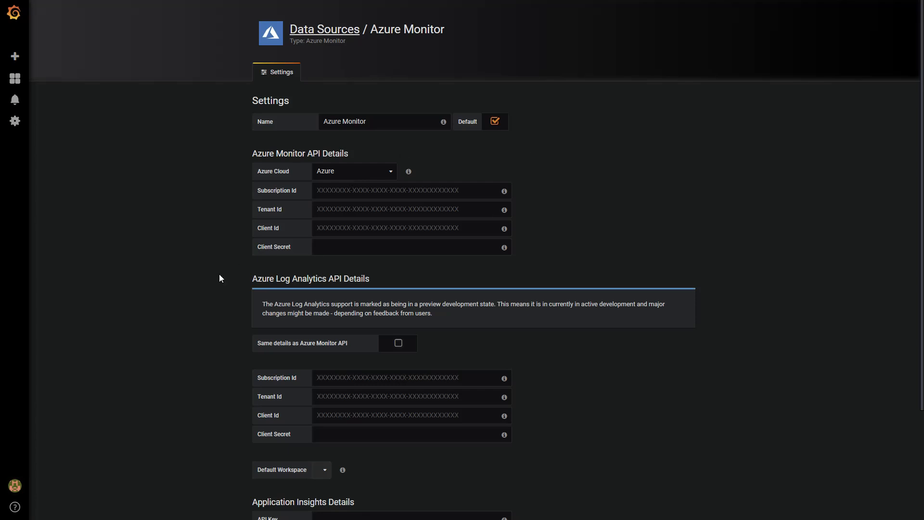
Step: Scroll down the Azure Monitor settings form to its lower, still-unfilled sections
scroll("down", 3)
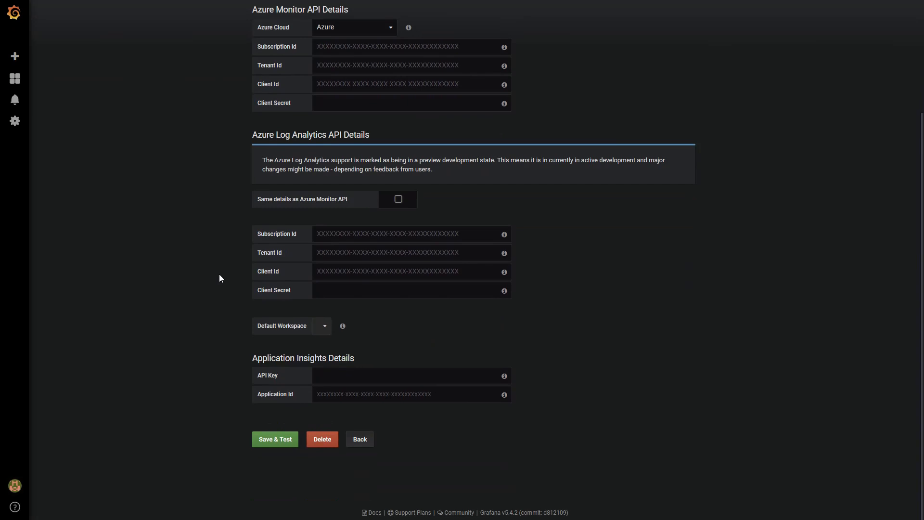
mouse_move(266, 252)
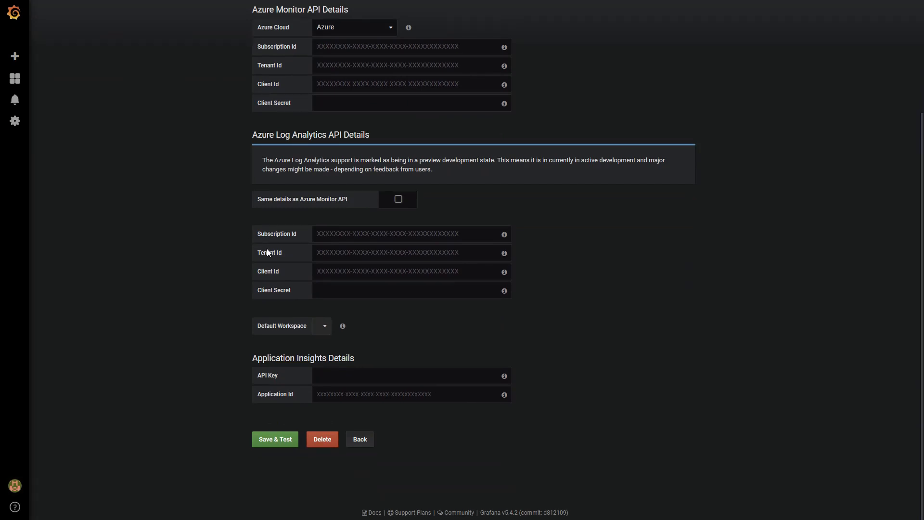
mouse_move(268, 254)
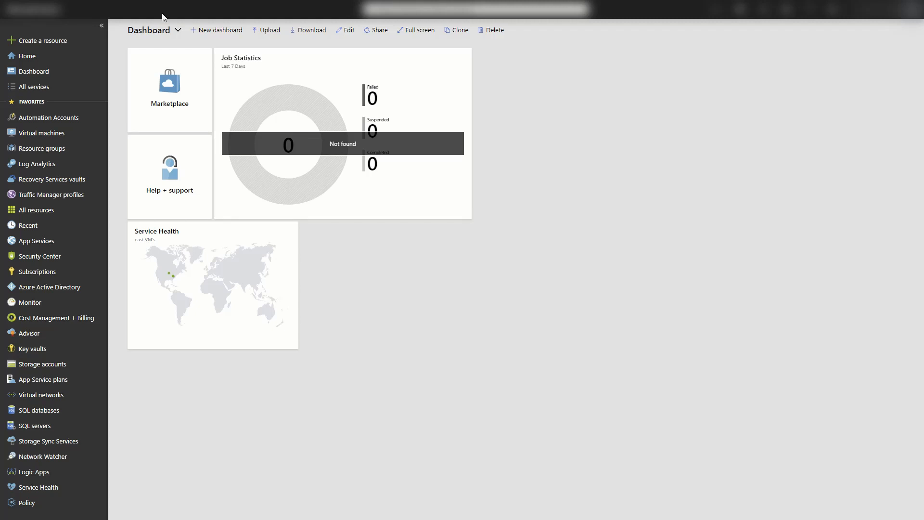
Step: In Cloud Shell run Get-AzureRmContext | Select Subscription,Tenant to read the IDs
left_click(718, 10)
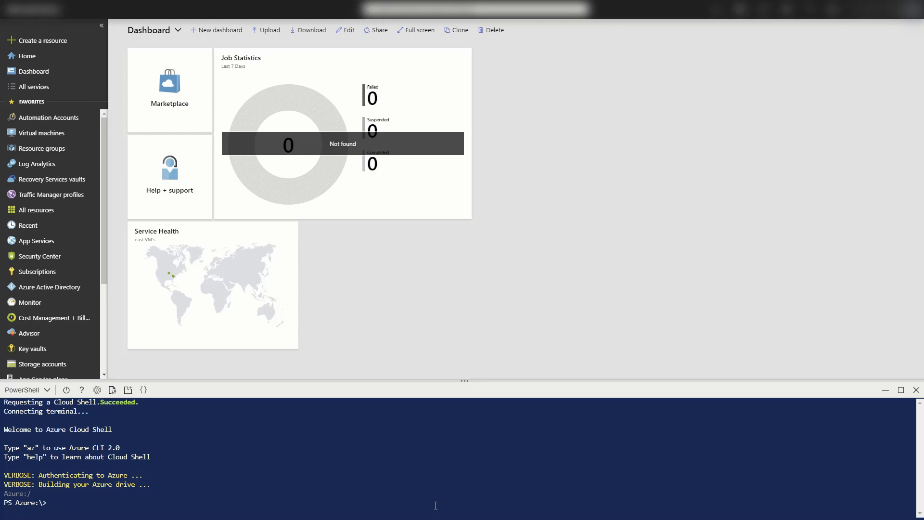
left_click(50, 503)
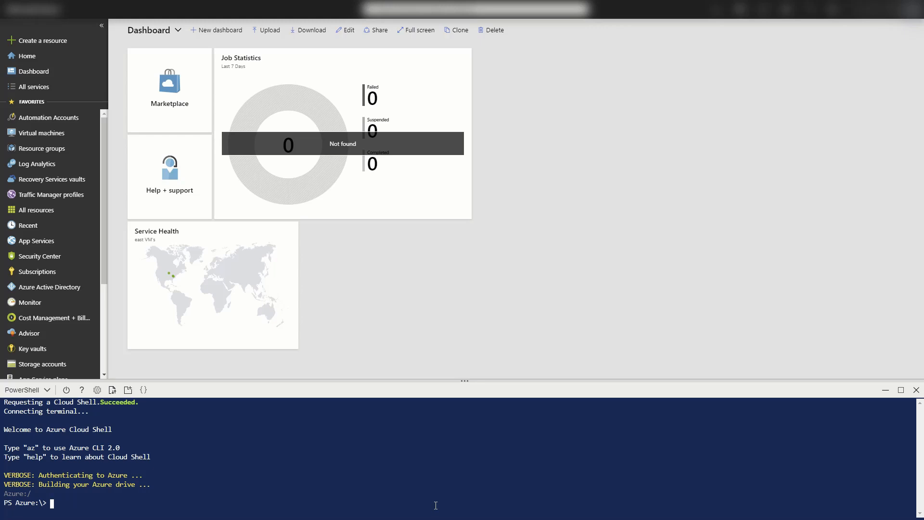
type("get-azurermcontext | select")
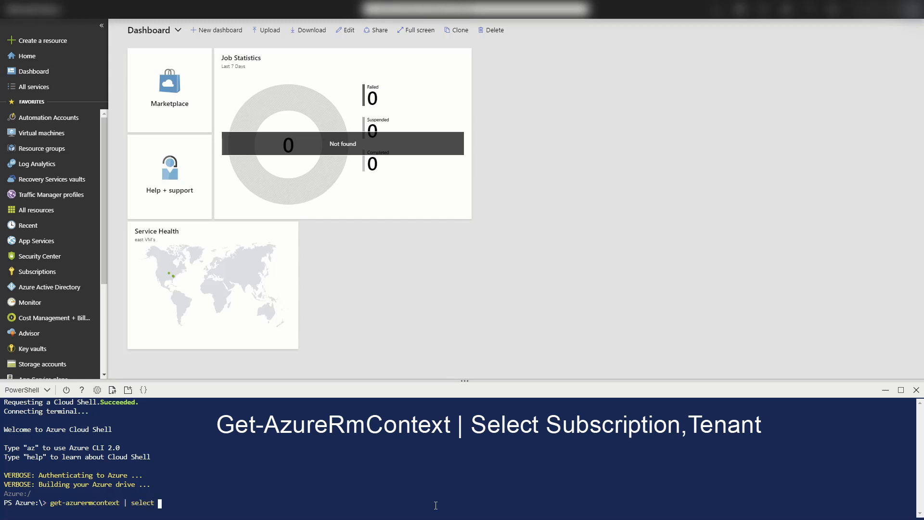
type("subscrip")
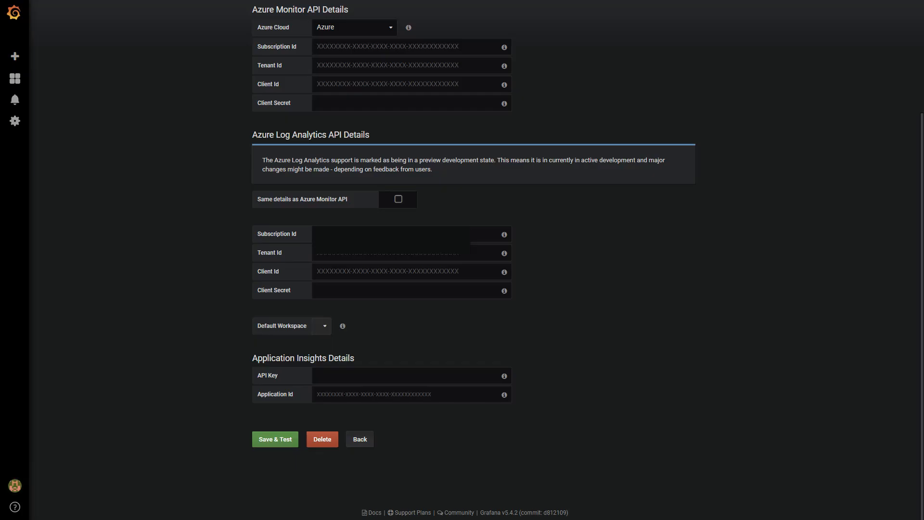
Step: Paste the subscription ID into the Log Analytics Subscription Id field
left_click(406, 233)
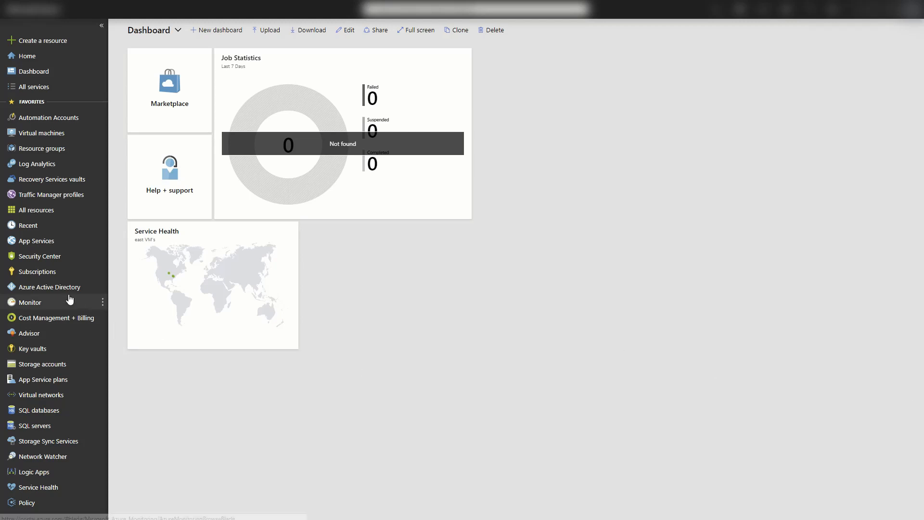
Step: Go to Azure Active Directory > App registrations and start a New application registration
left_click(50, 287)
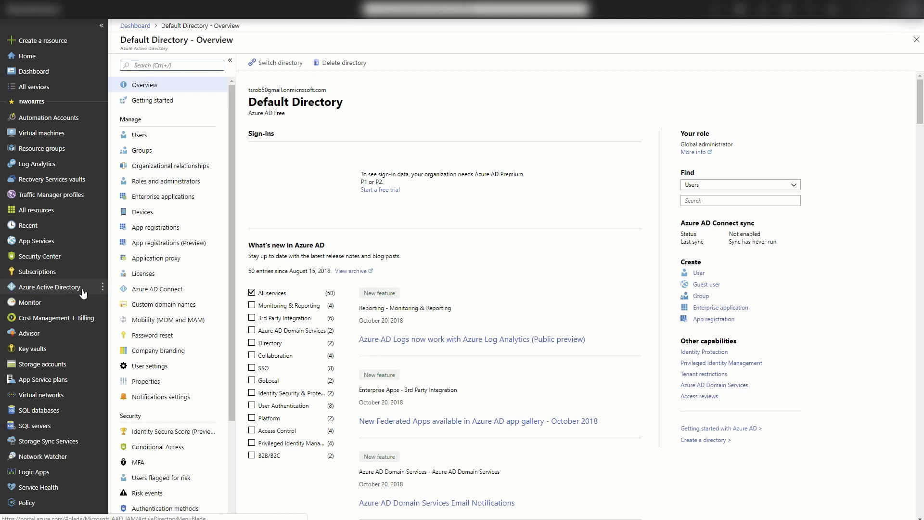
left_click(156, 227)
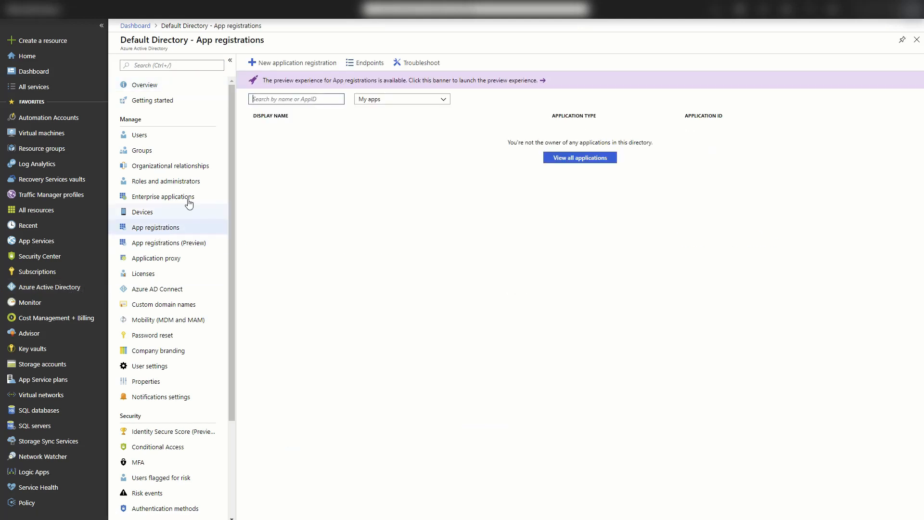
left_click(296, 63)
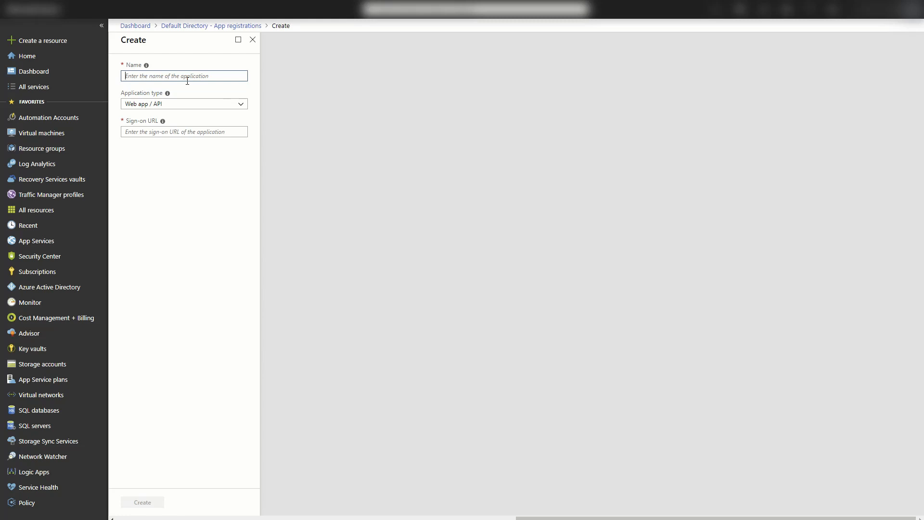
type("Grafana")
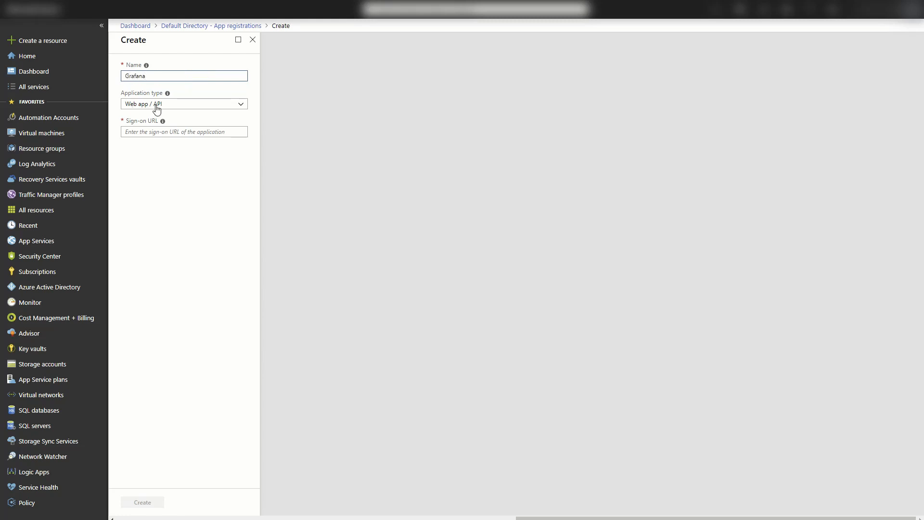
left_click(184, 132)
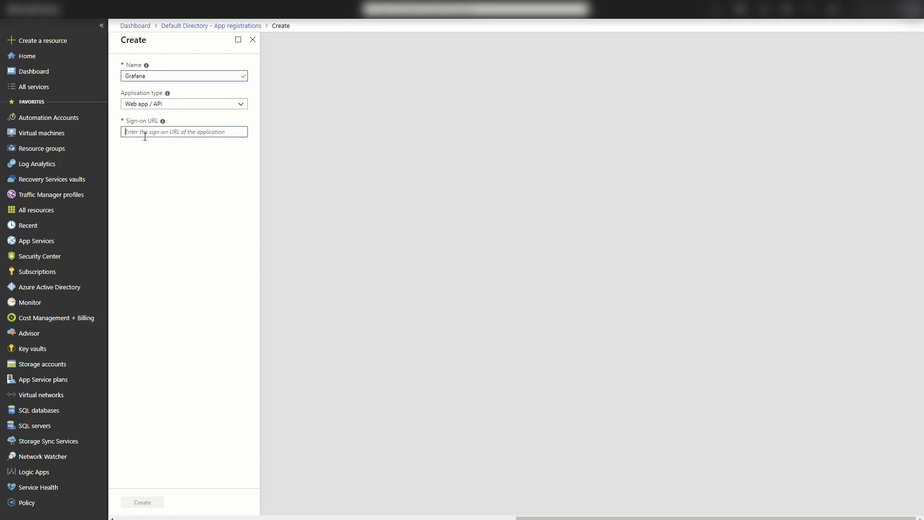
type("http://localhost:")
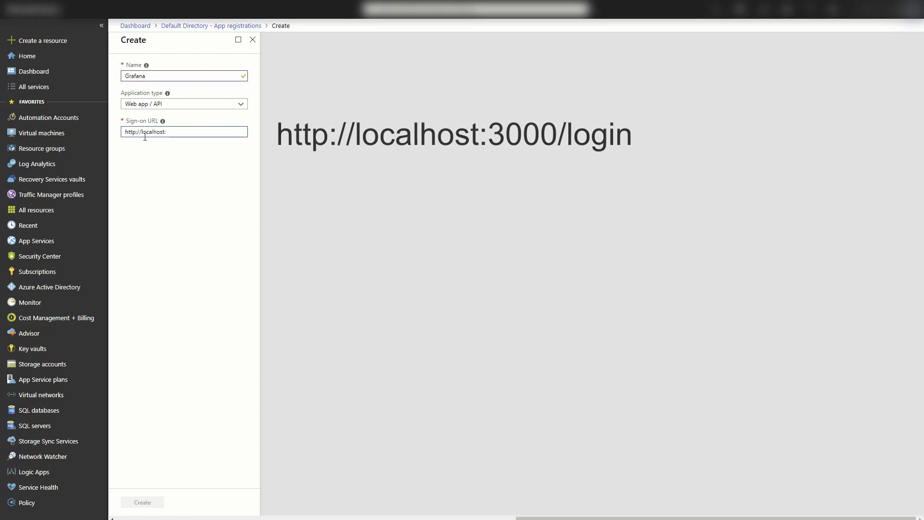
type("3000/login")
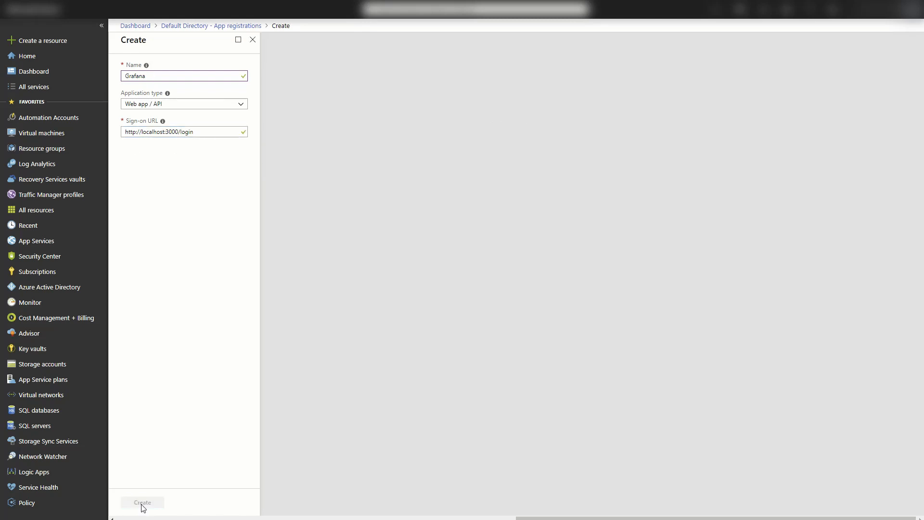
left_click(142, 502)
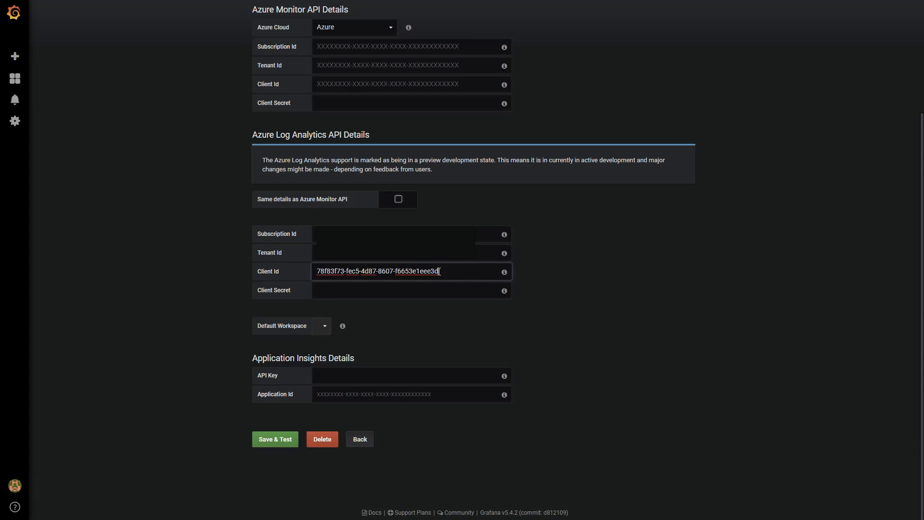
mouse_move(478, 259)
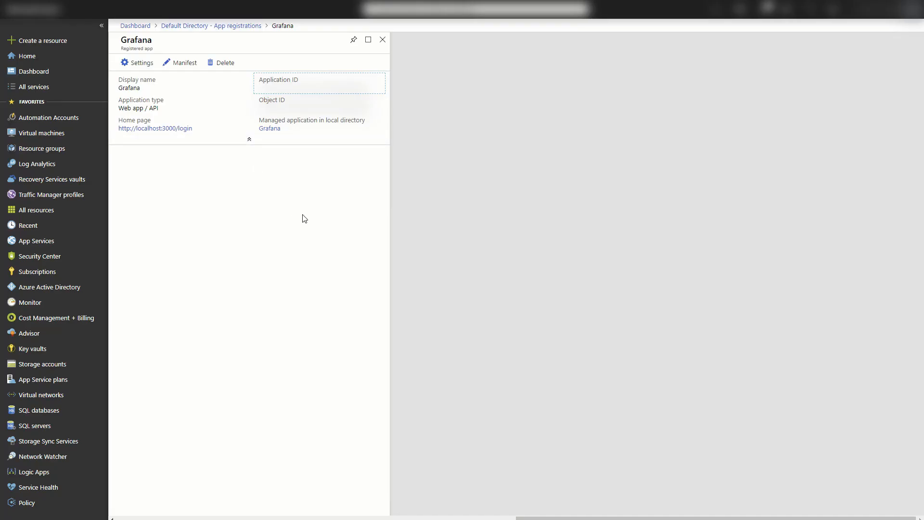
mouse_move(773, 287)
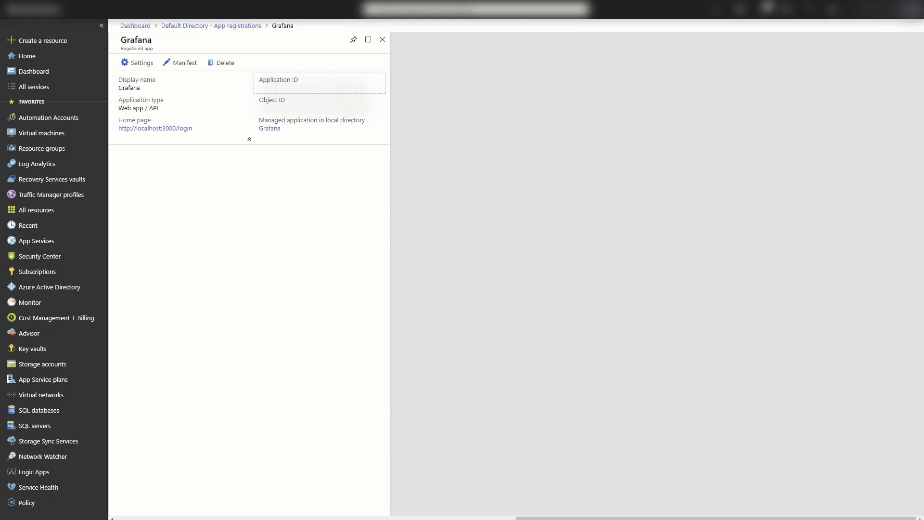
Step: Under Required permissions add Log Analytics API with Read Log Analytics data as user and grant it
left_click(137, 63)
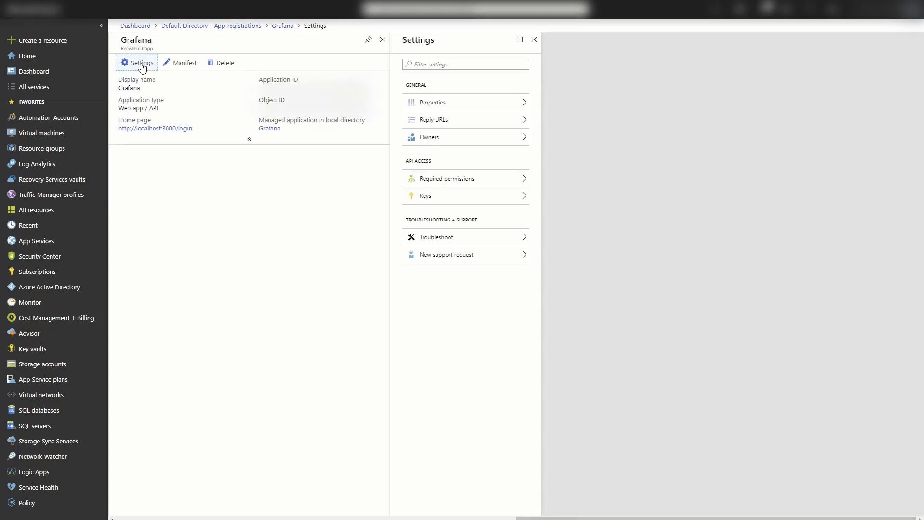
left_click(448, 178)
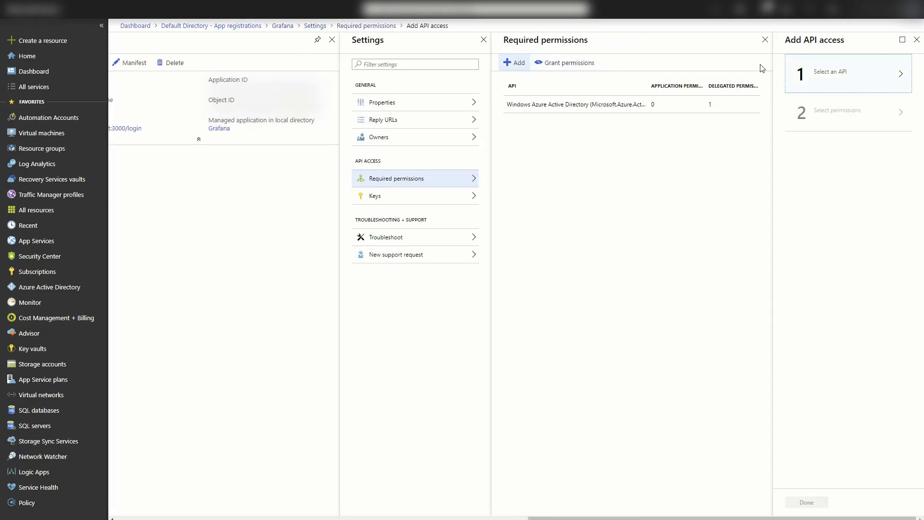
left_click(848, 71)
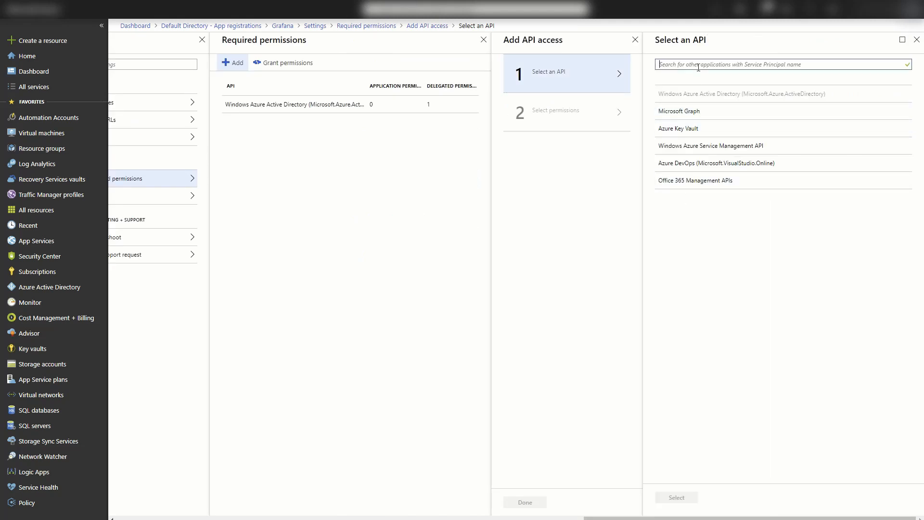
type("log analytics")
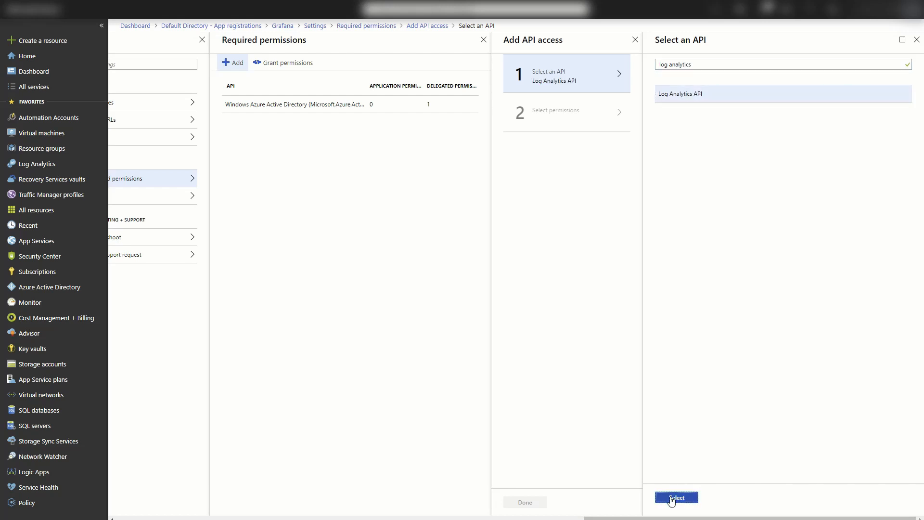
left_click(676, 497)
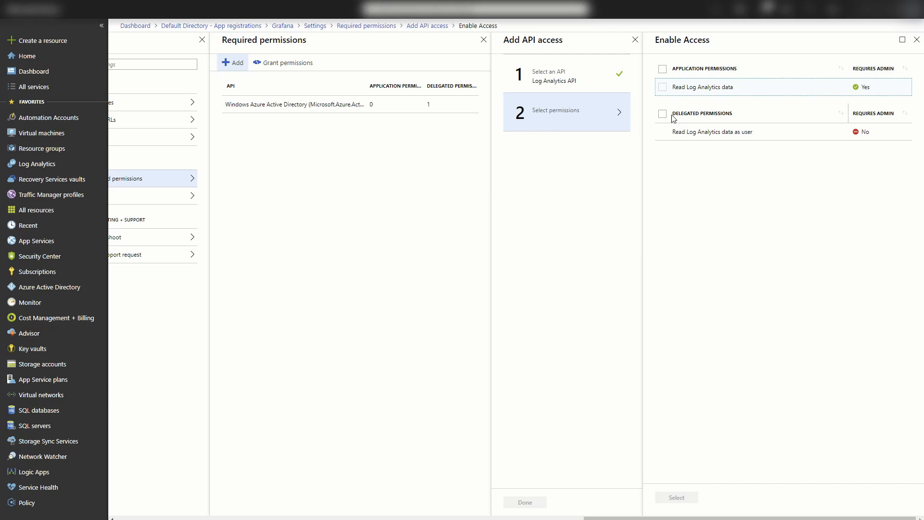
left_click(662, 132)
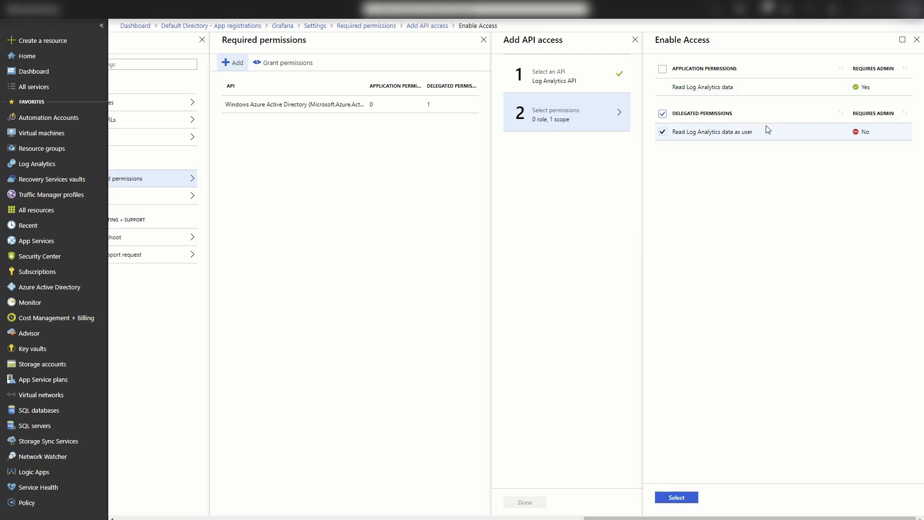
mouse_move(732, 142)
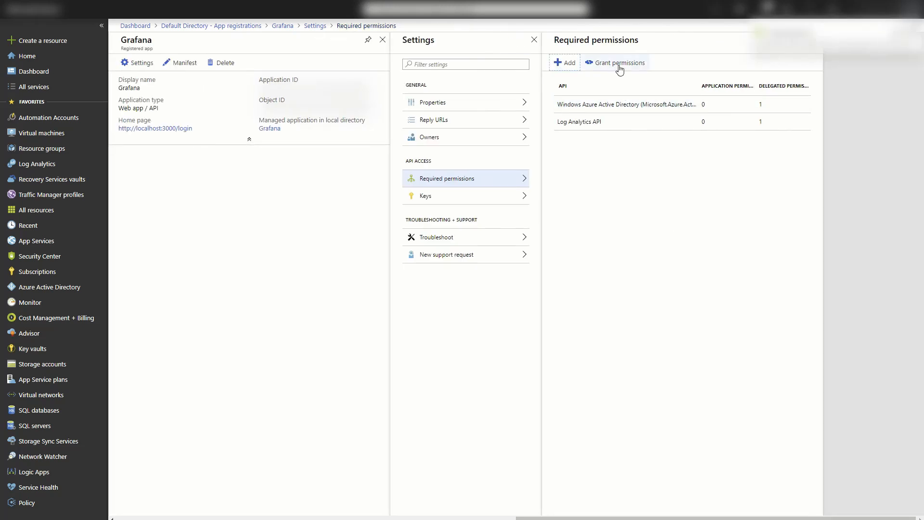
left_click(619, 63)
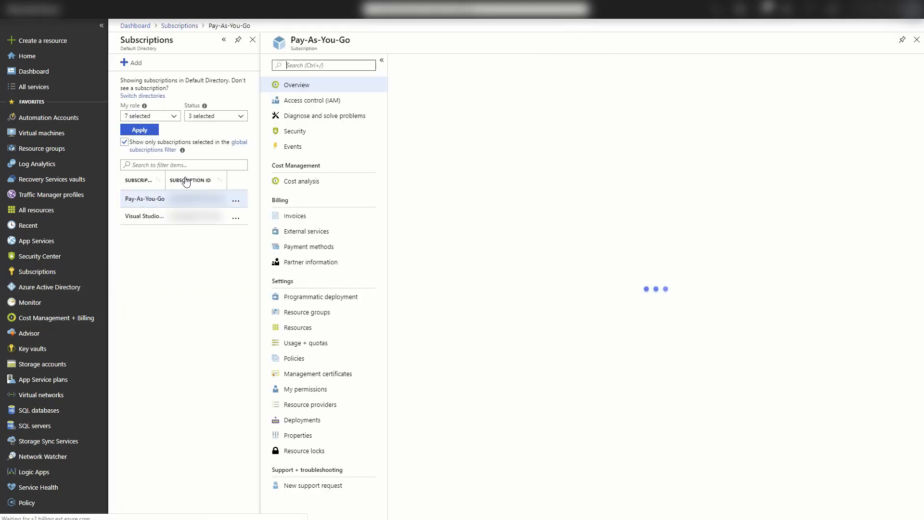
Step: In Access control (IAM) add a Log Analytics Reader role assignment for the Grafana app
left_click(311, 99)
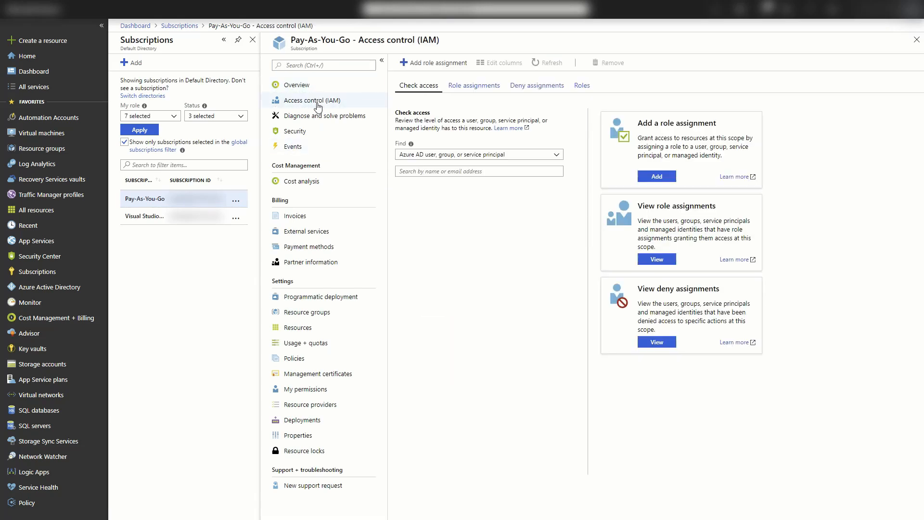
left_click(432, 63)
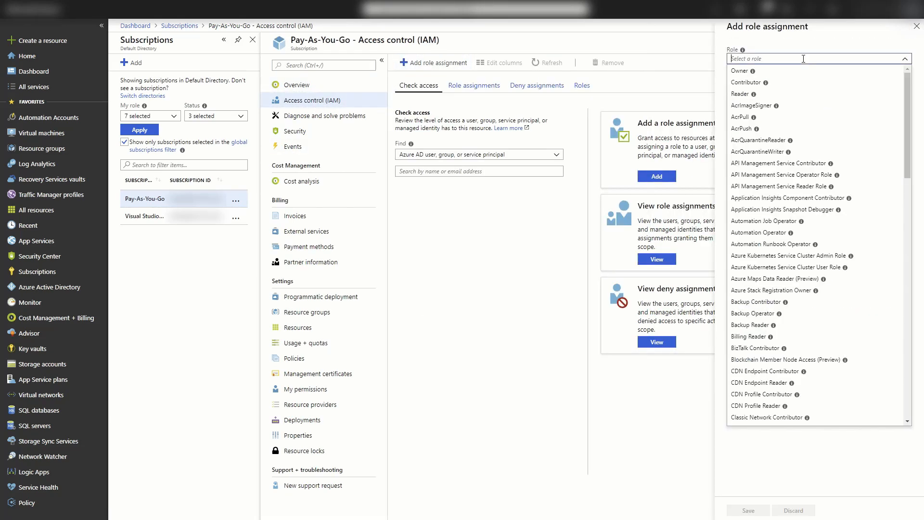
type("log")
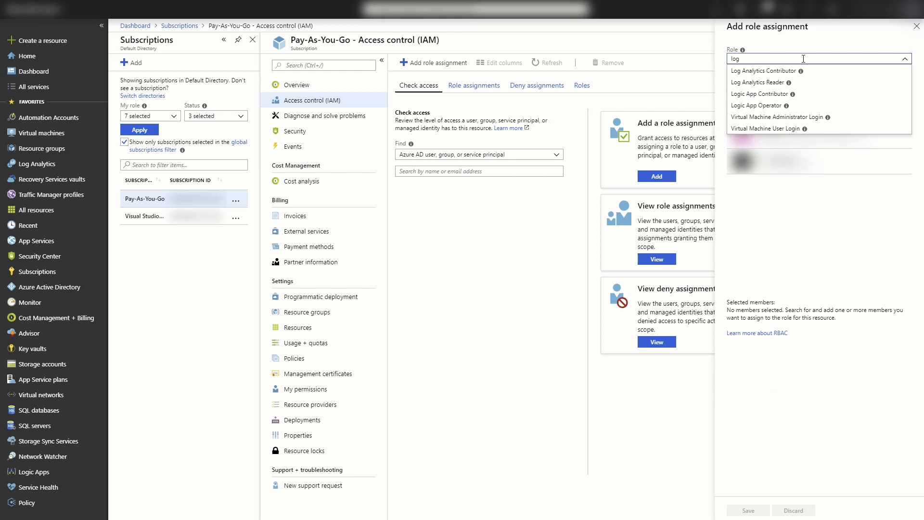
left_click(758, 82)
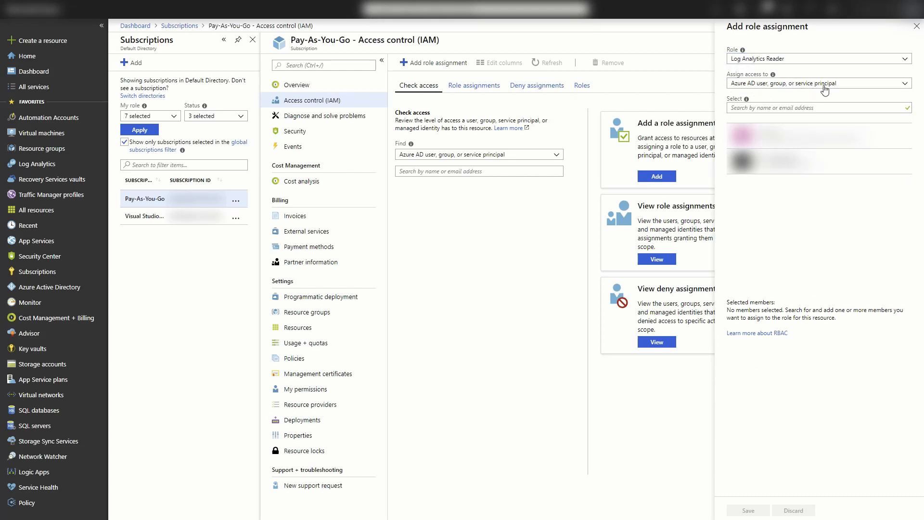
left_click(818, 106)
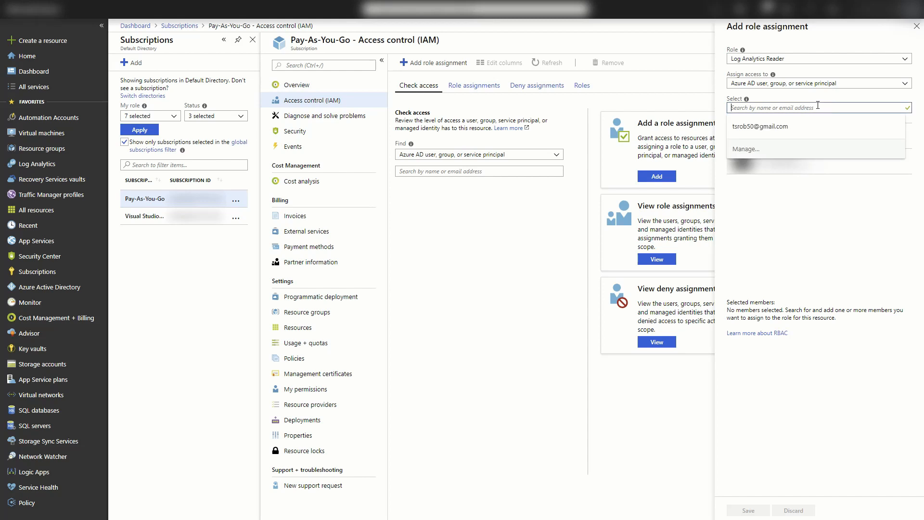
type("gra")
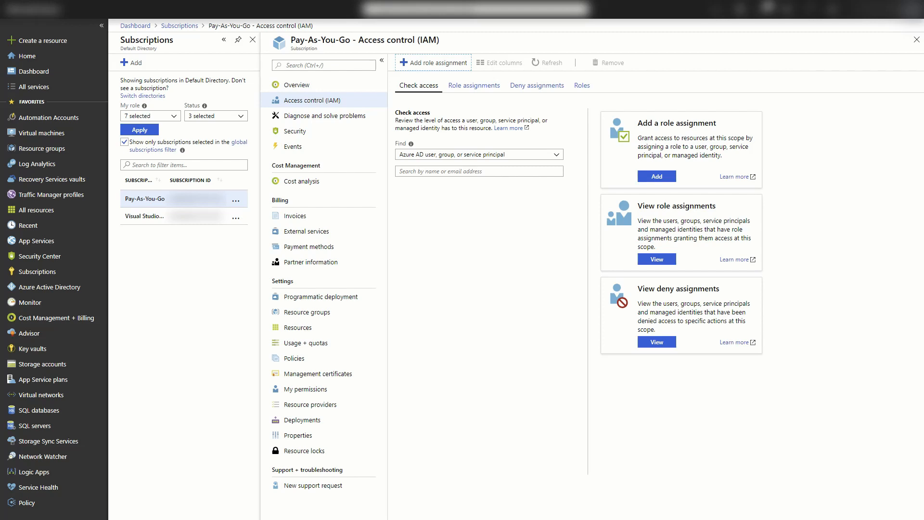
mouse_move(444, 342)
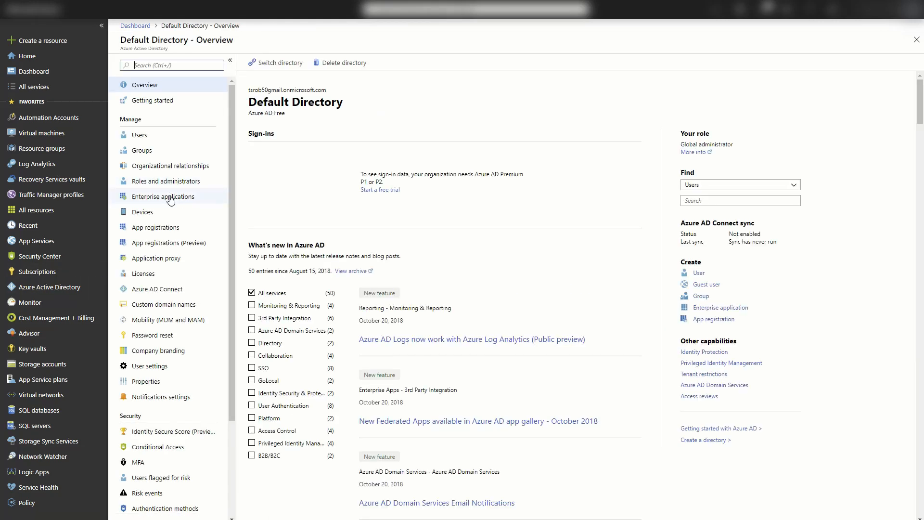
Step: Locate the Grafana app registration under All apps and reach its Keys settings
left_click(156, 227)
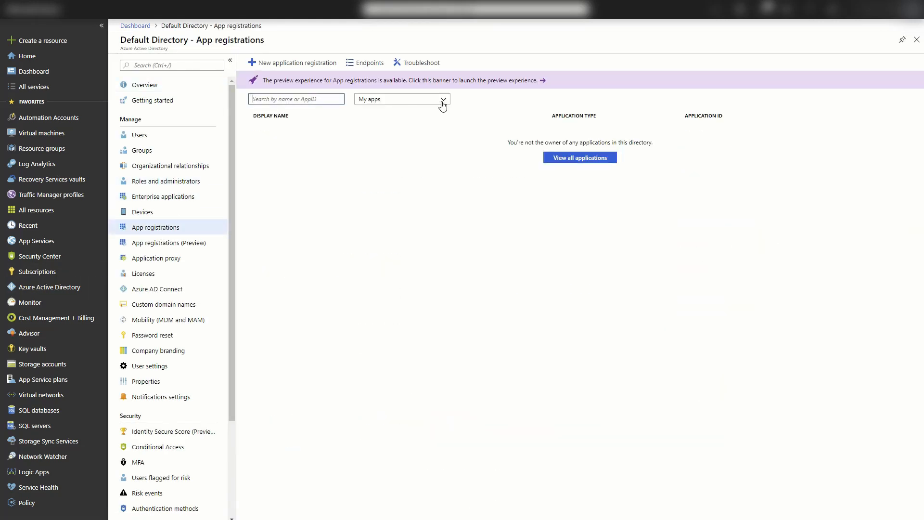
left_click(401, 98)
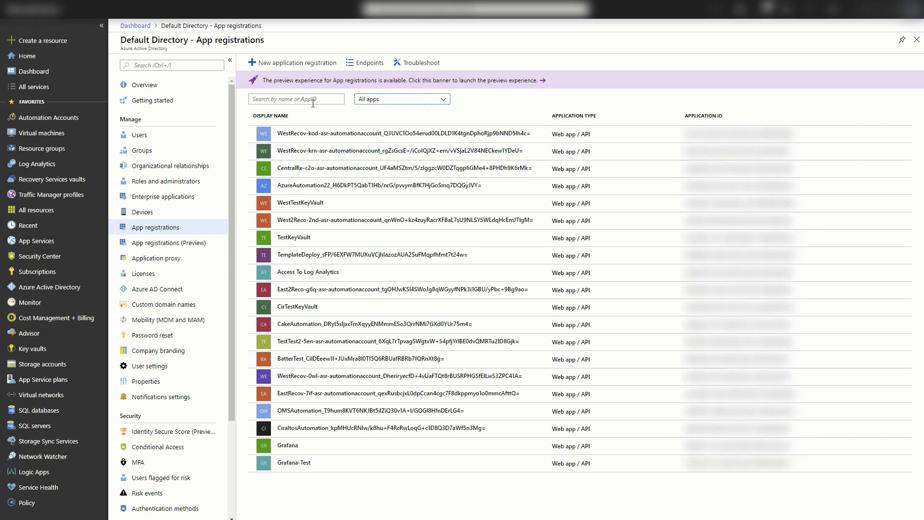
left_click(288, 445)
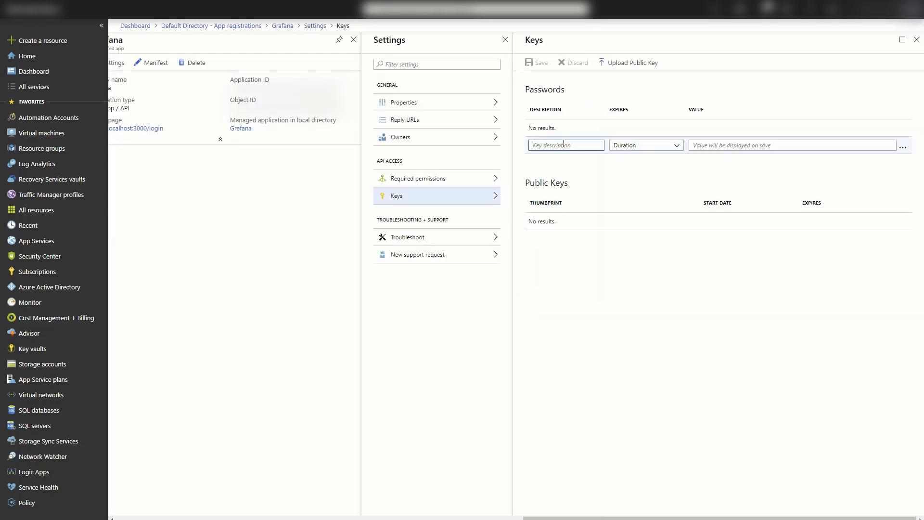
Step: Add a GrafanaDashboard key that never expires, save it and copy the generated value
type("GrafanaDashboard")
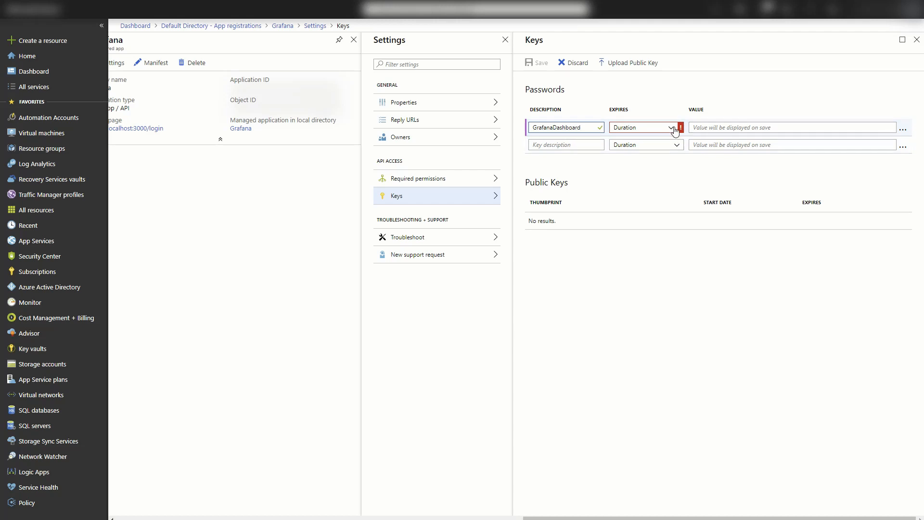
left_click(641, 127)
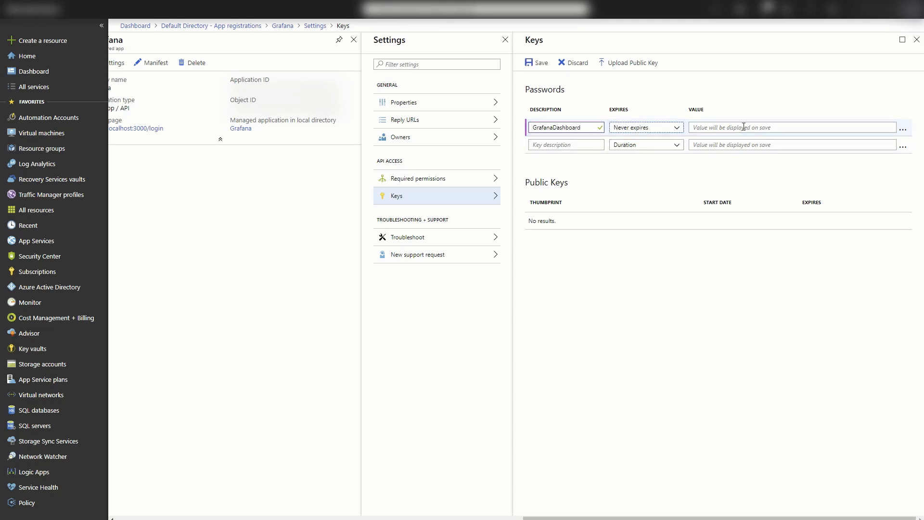
left_click(535, 62)
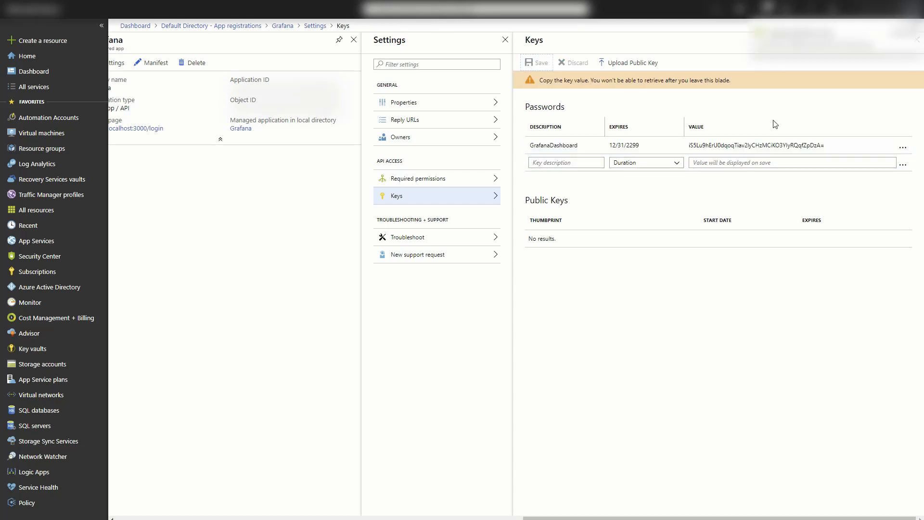
right_click(755, 145)
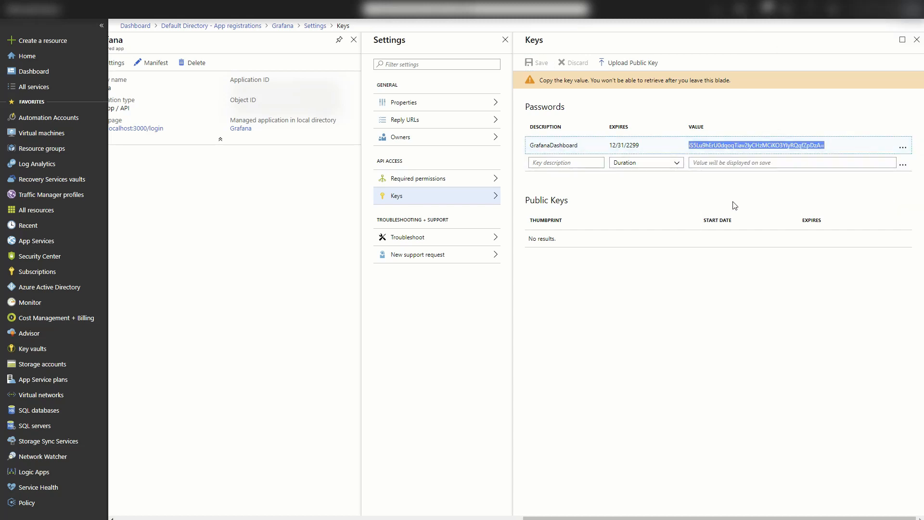
mouse_move(609, 236)
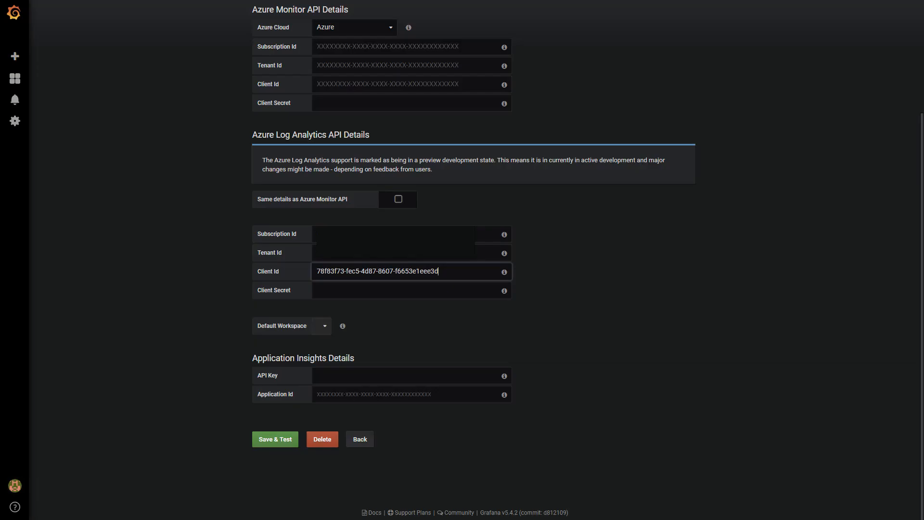
Step: Paste the copied secret as the Log Analytics Client Secret and run Save & Test successfully
left_click(410, 290)
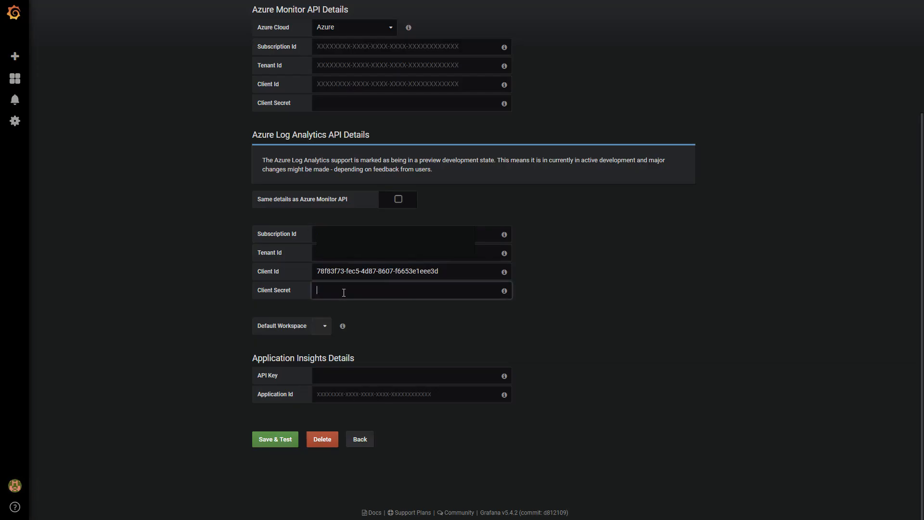
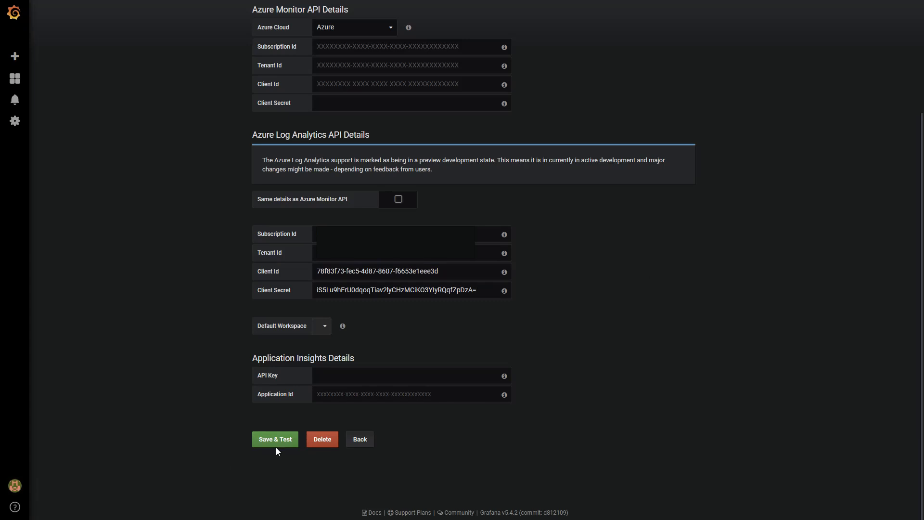
left_click(274, 440)
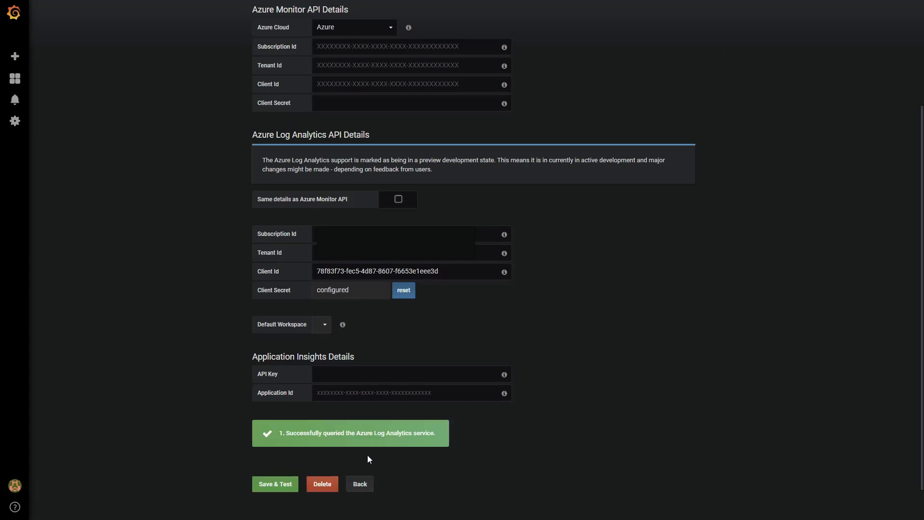
mouse_move(270, 407)
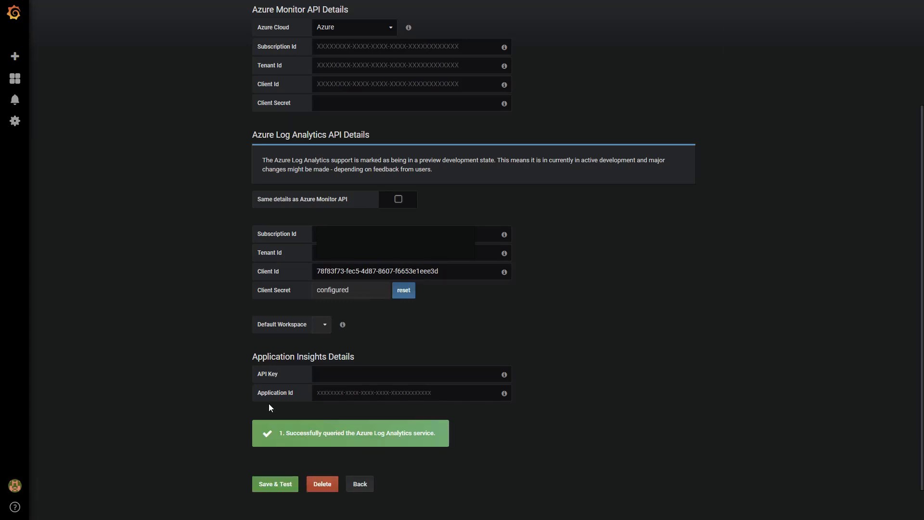
mouse_move(500, 454)
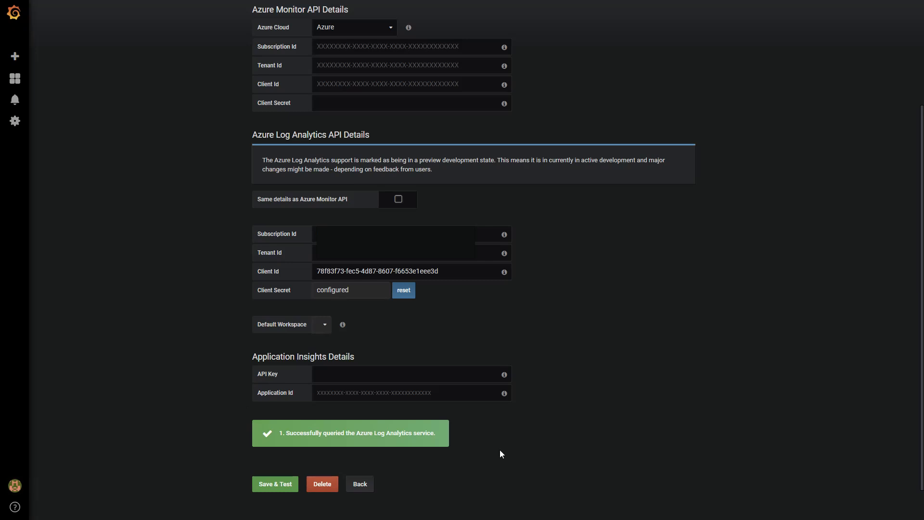
mouse_move(528, 326)
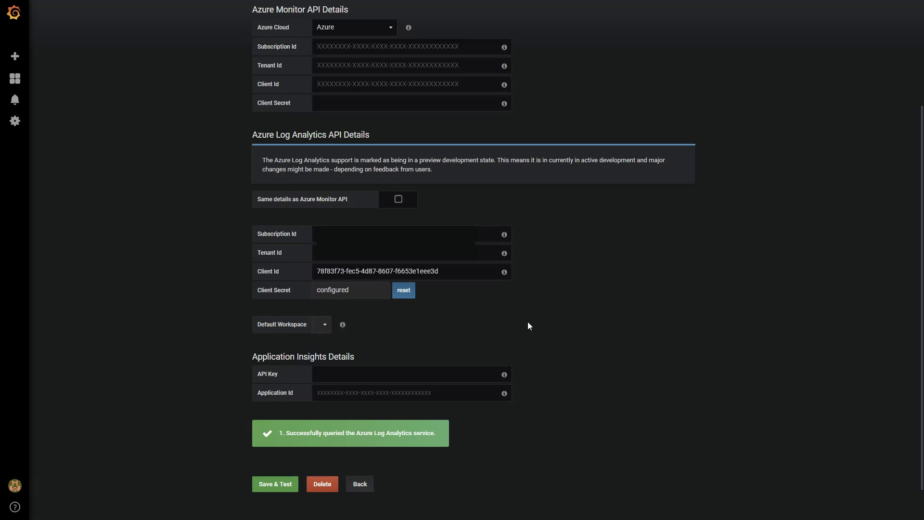